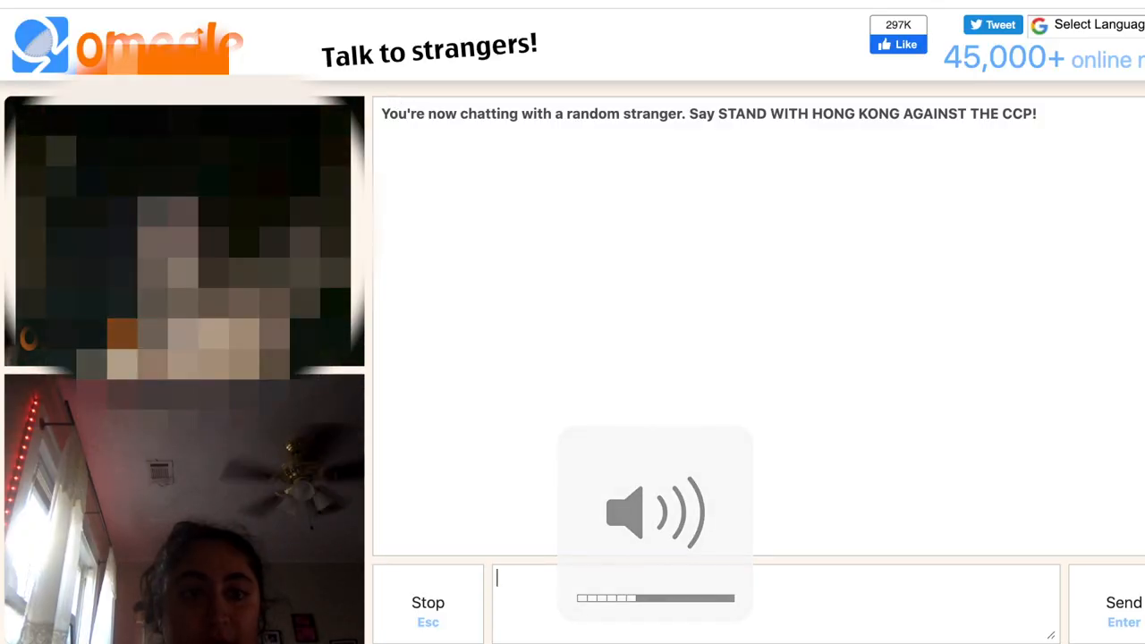
Skip to the next random stranger who shares the YouTube interest
{"action": "left_click", "coordinate": [427, 603]}
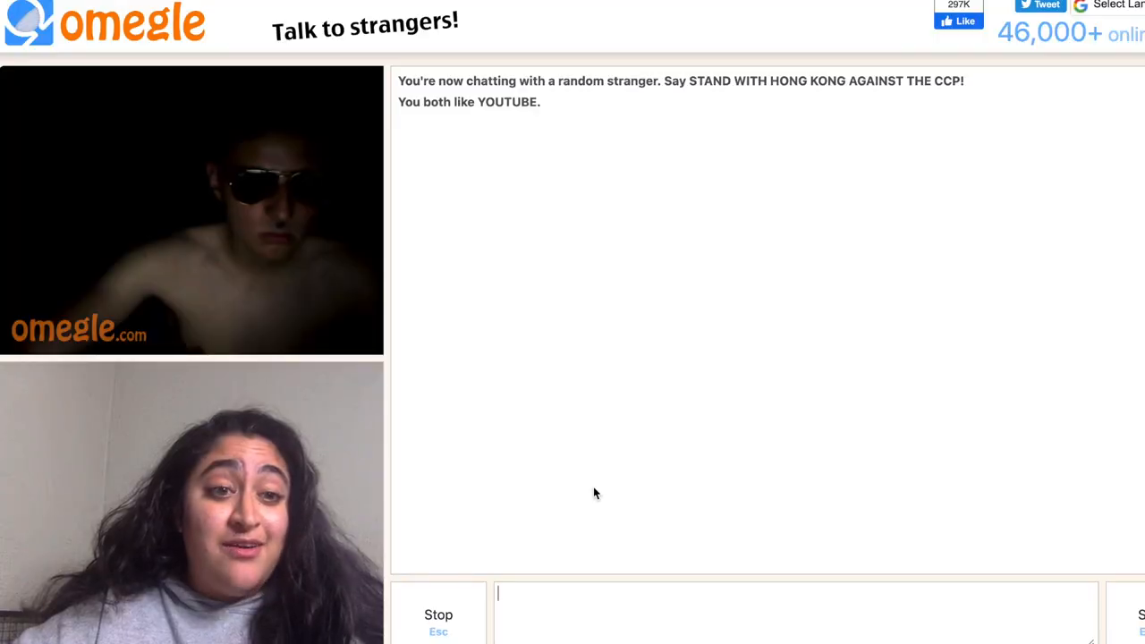
{"action": "type", "text": "Where are you from"}
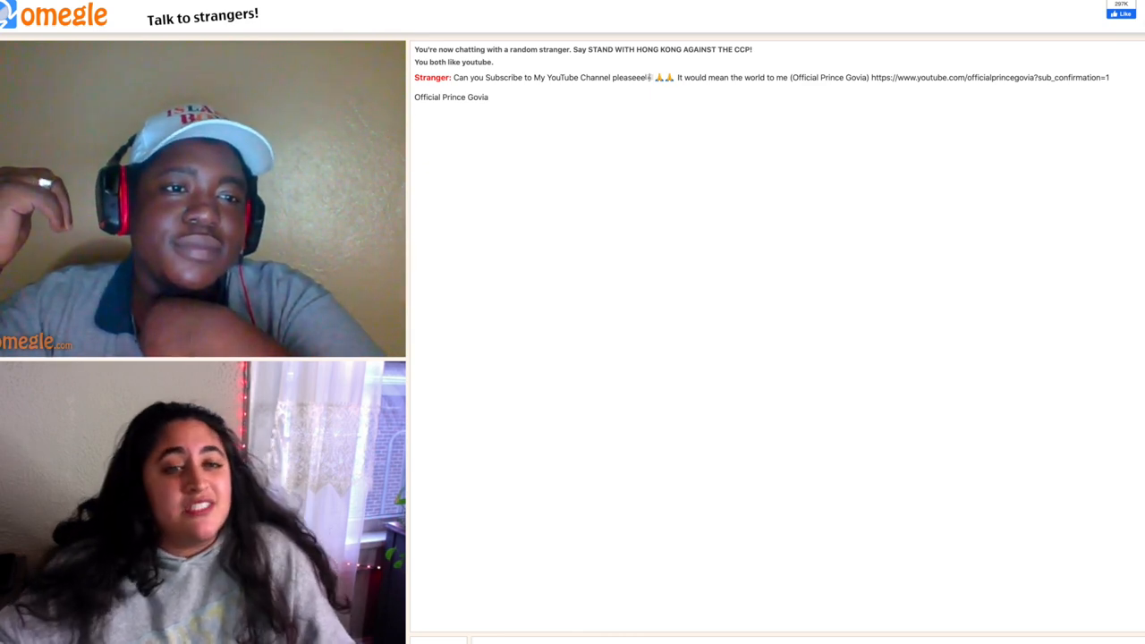
Send the channel name 'kalie chebib' in the chat
{"action": "type", "text": "kalie chebib"}
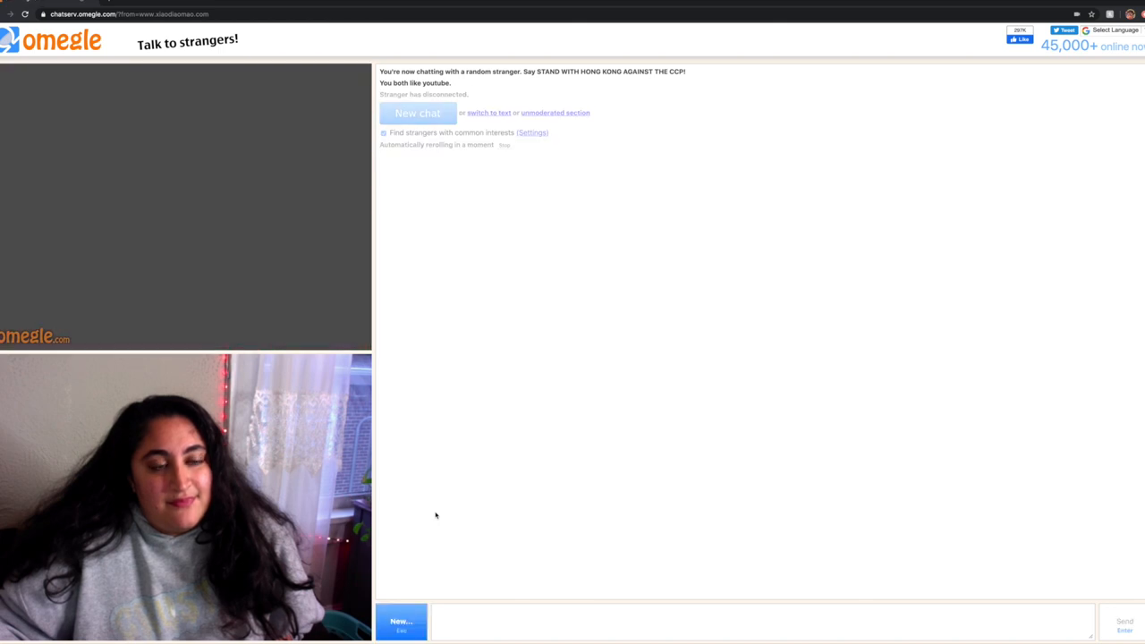
Start a new chat, then stop it after the stranger's explicit message
{"action": "left_click", "coordinate": [417, 112]}
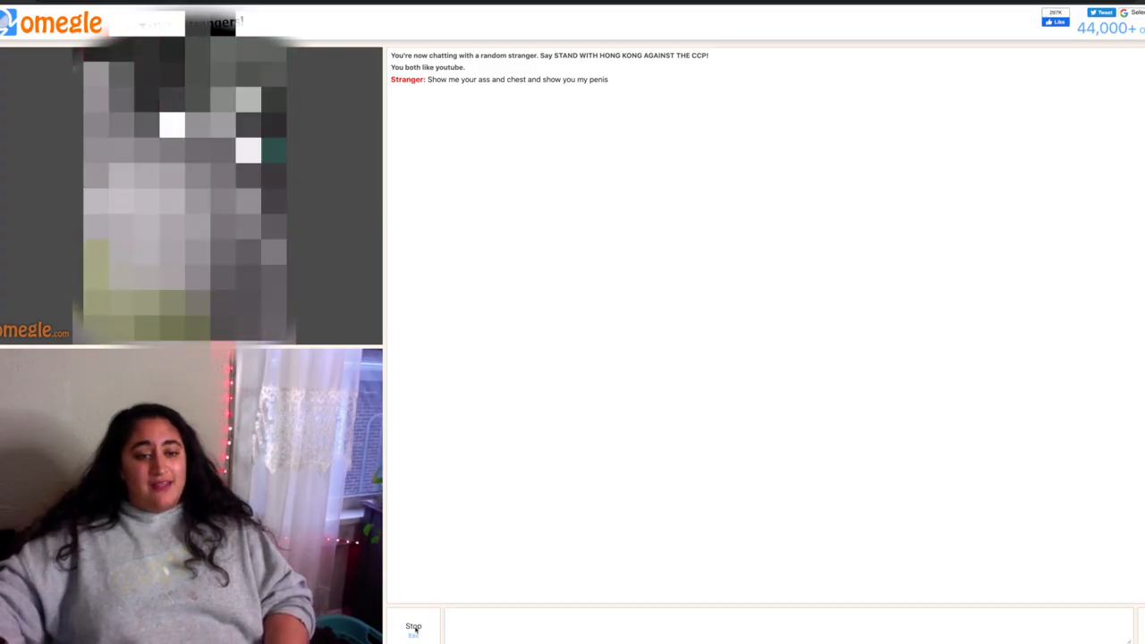
{"action": "left_click", "coordinate": [415, 629]}
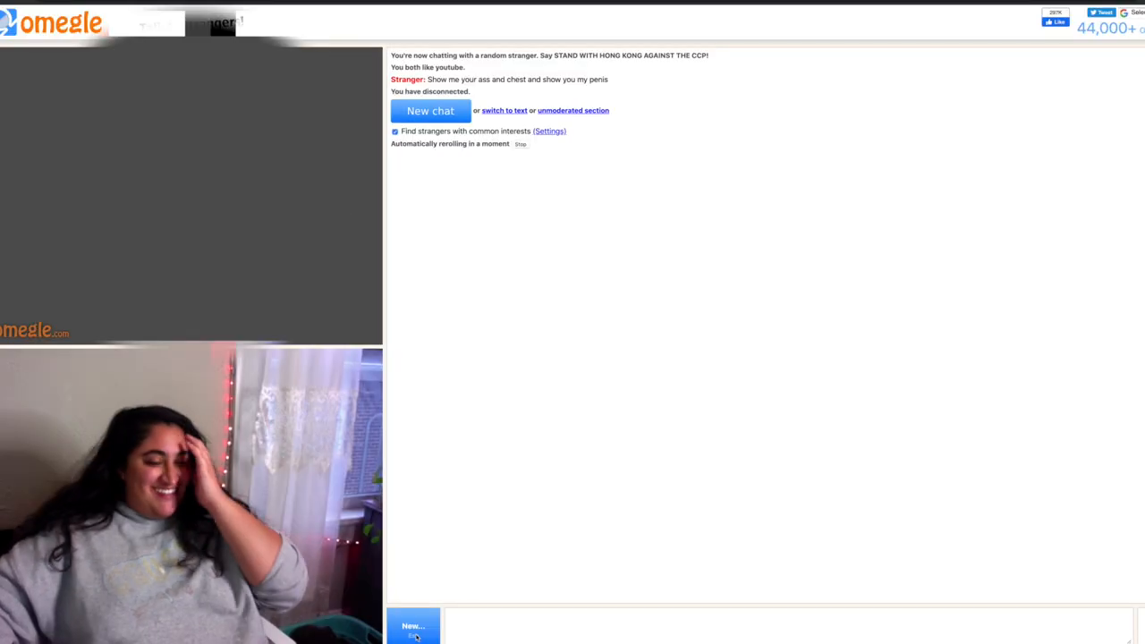